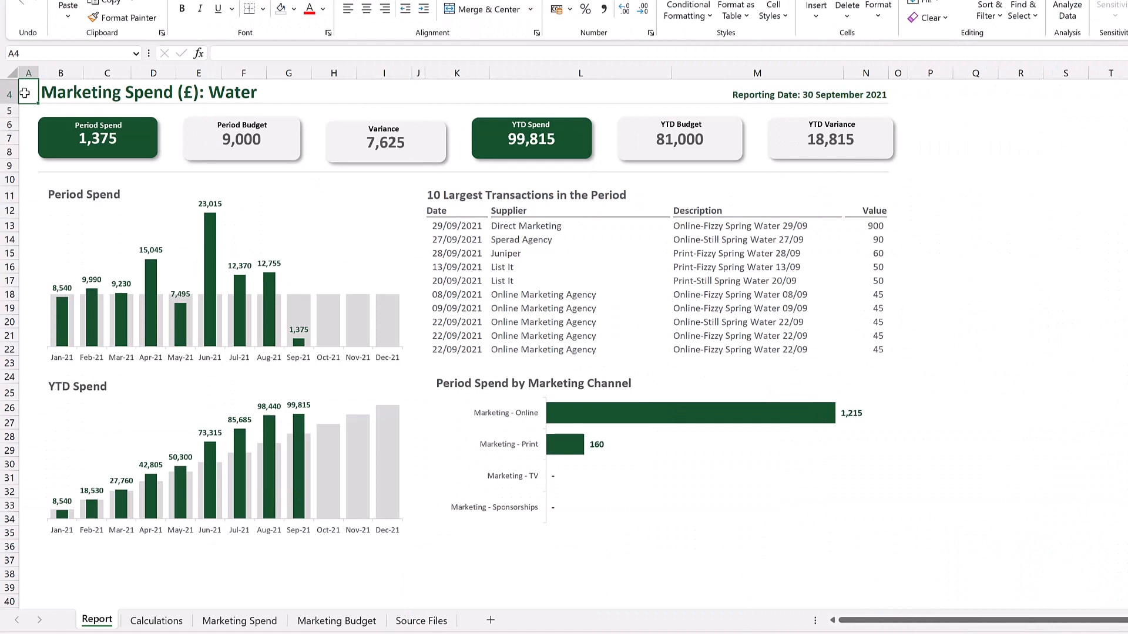
pyautogui.moveTo(177, 491)
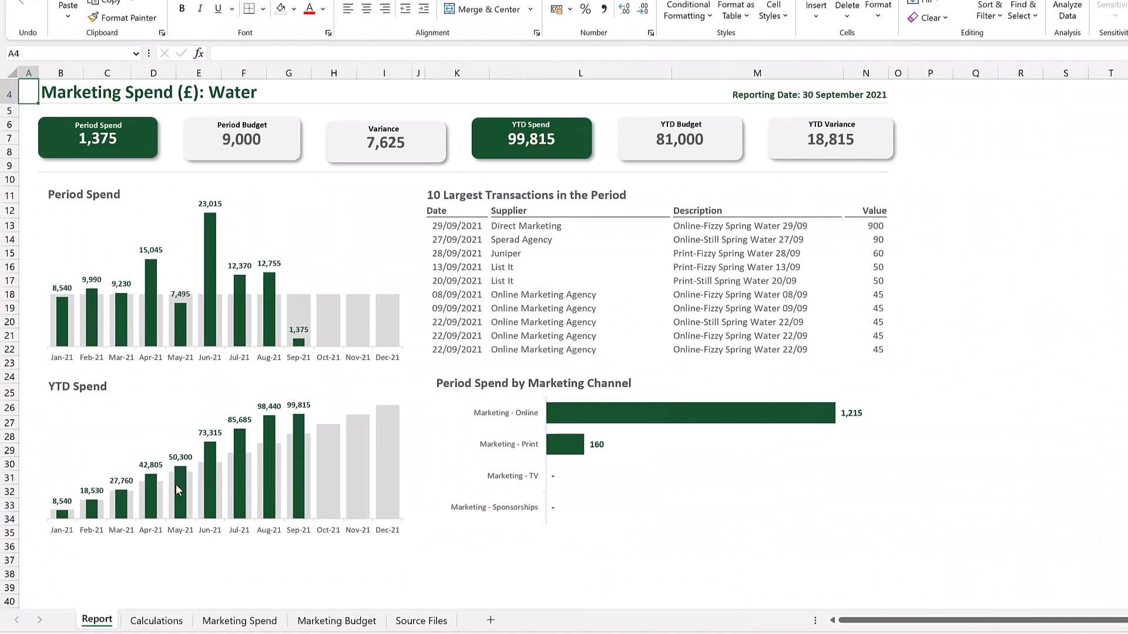
pyautogui.moveTo(178, 481)
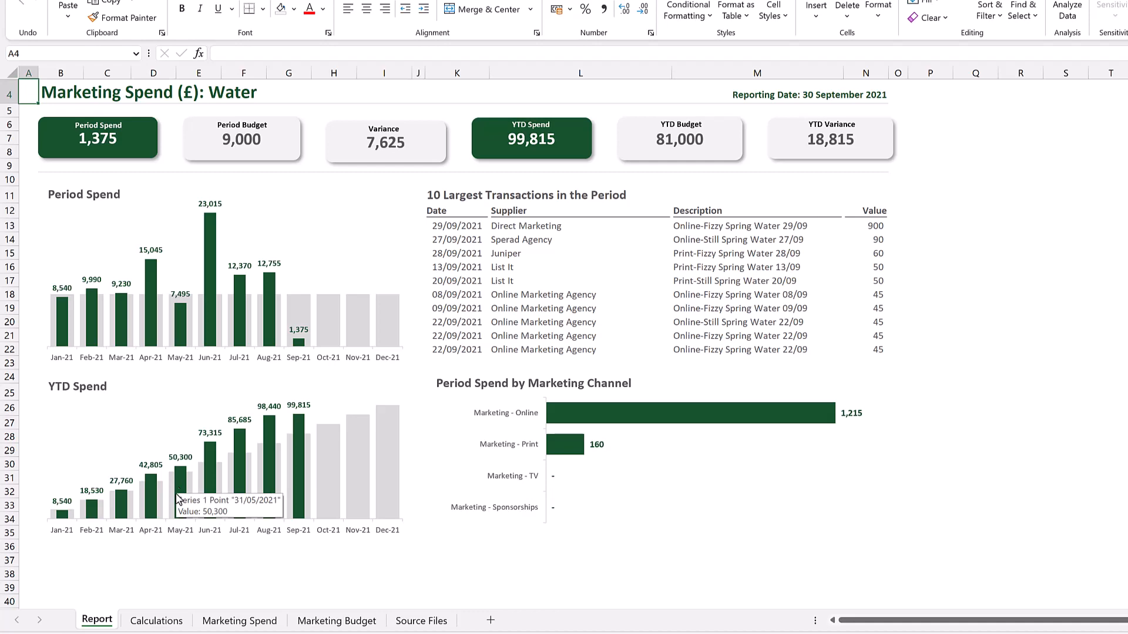
# - Review the Calculations, Marketing Spend, Marketing Budget and Source Files sheets, returning to Report
pyautogui.click(156, 620)
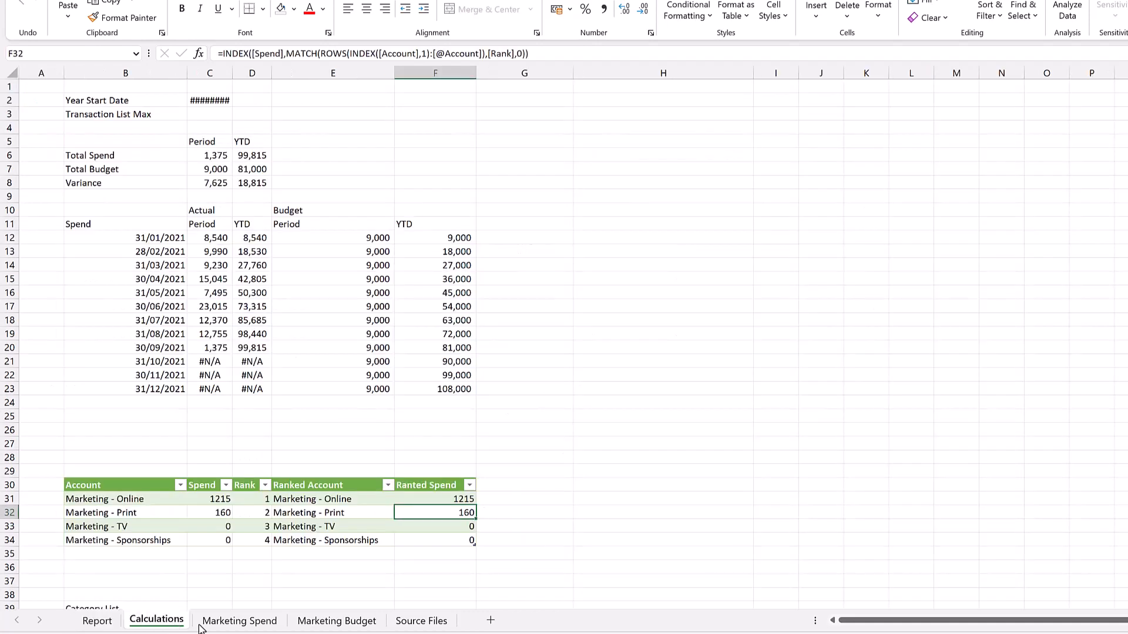
pyautogui.click(239, 620)
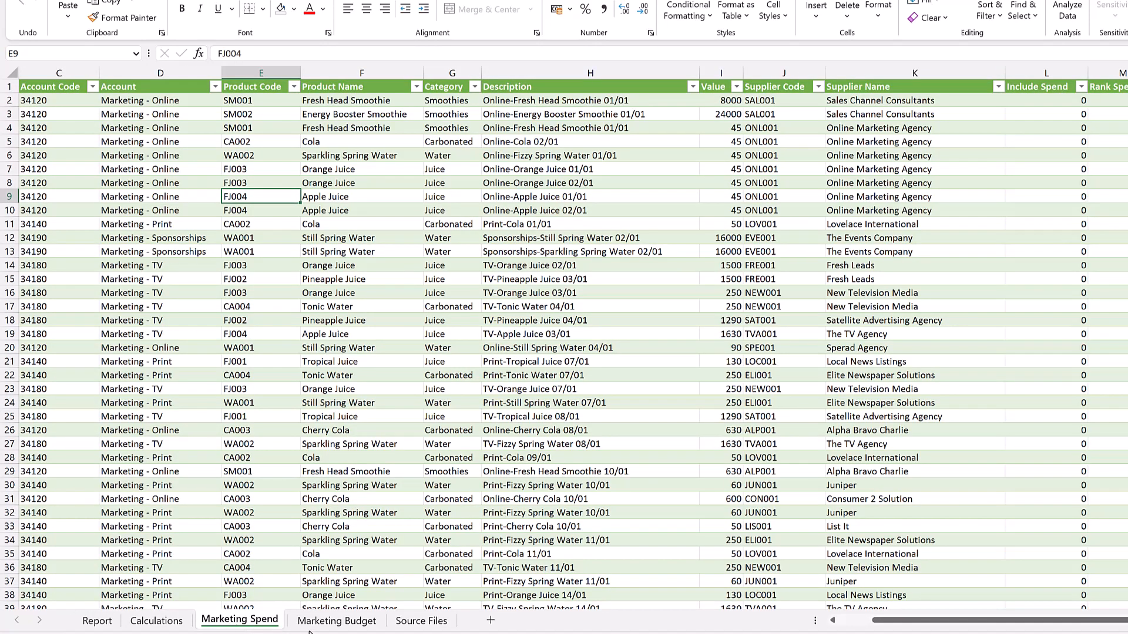
pyautogui.click(336, 621)
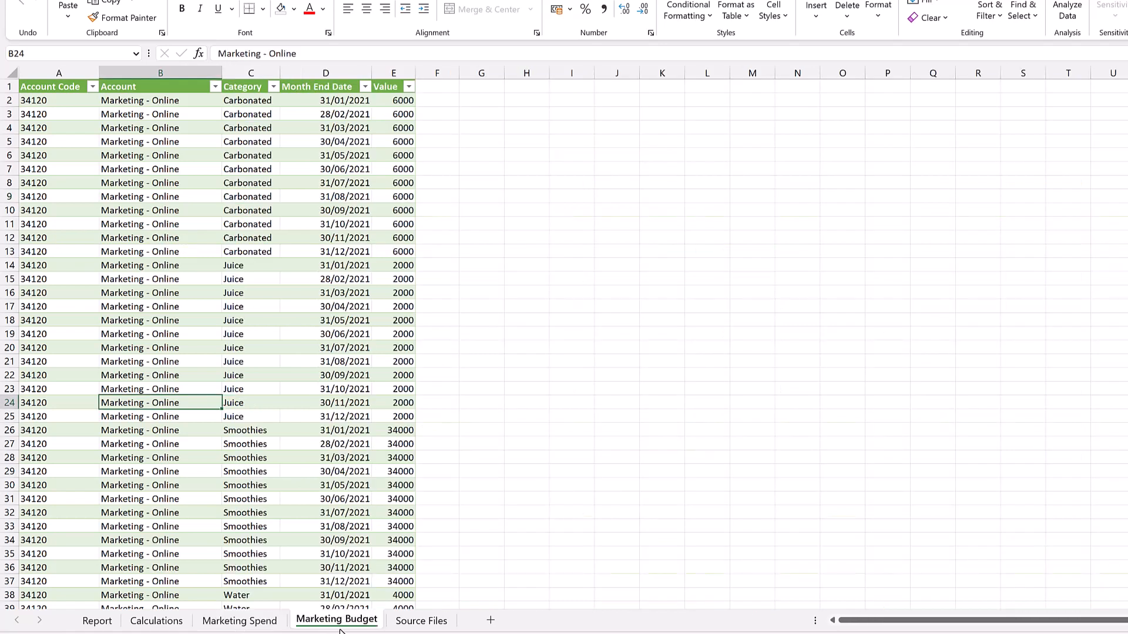
pyautogui.click(422, 620)
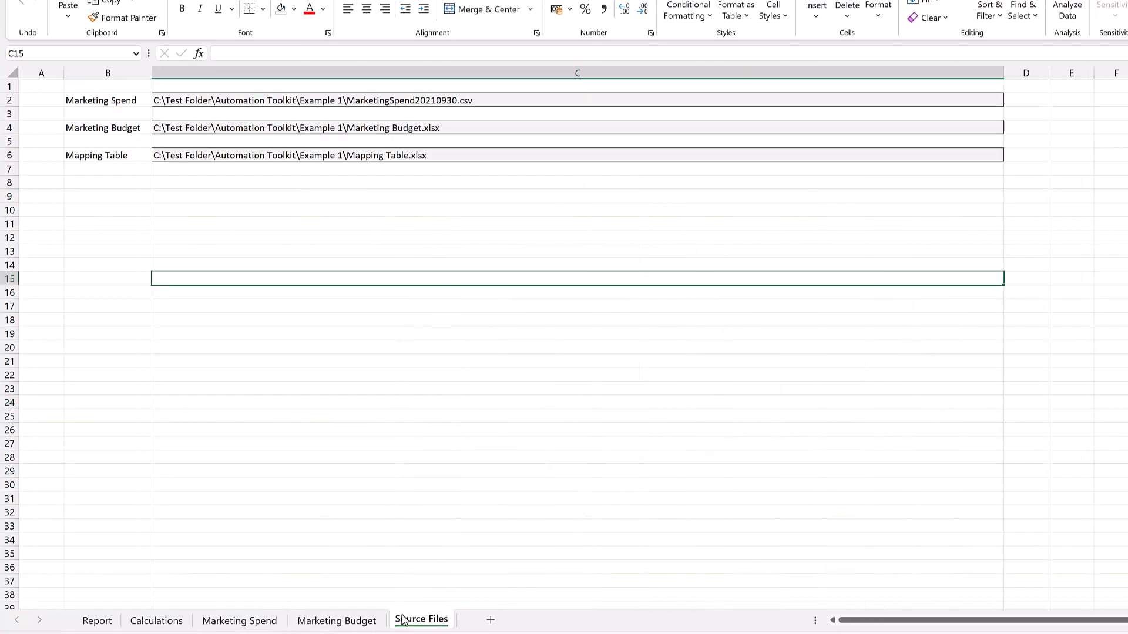
pyautogui.click(98, 620)
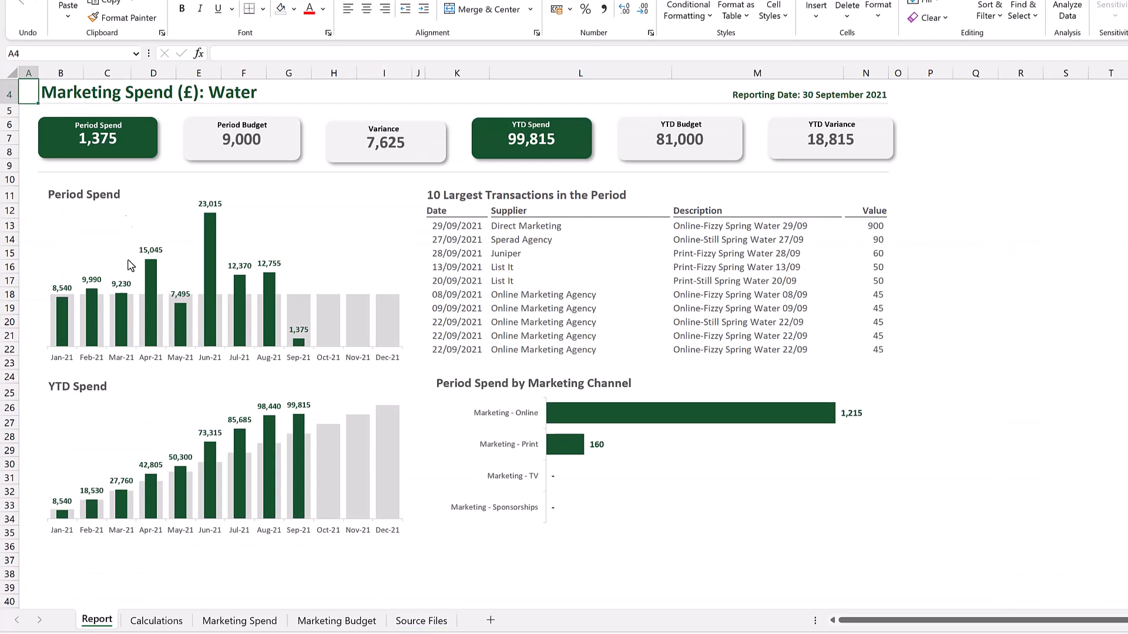
pyautogui.moveTo(128, 220)
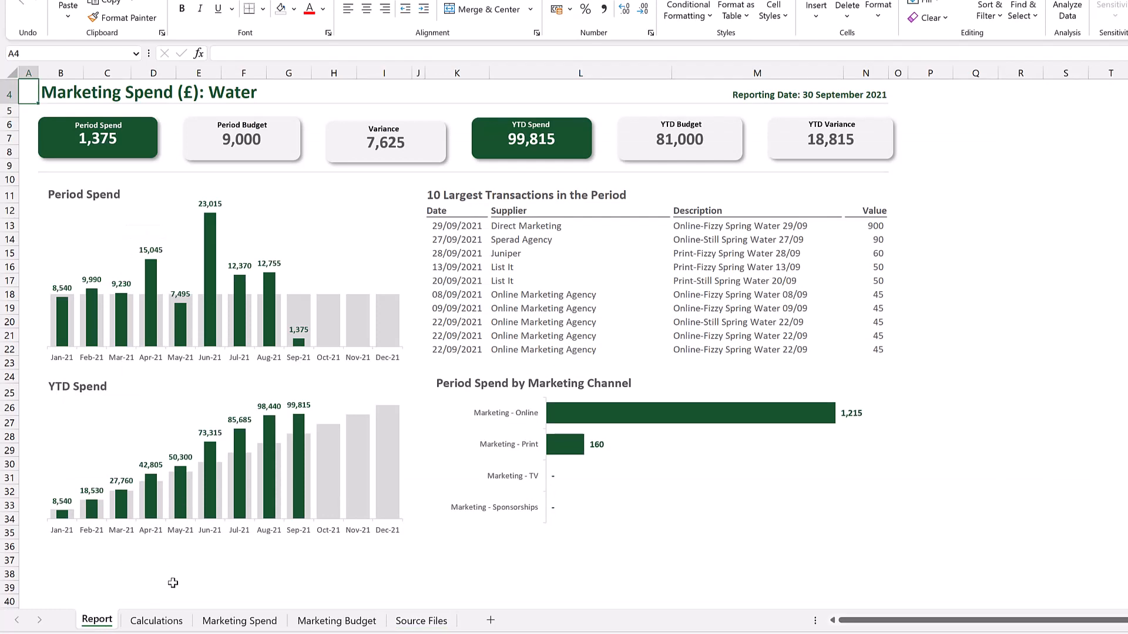
# - Hide the Calculations sheet, then unhide it from the list of hidden sheets
pyautogui.rightClick(157, 620)
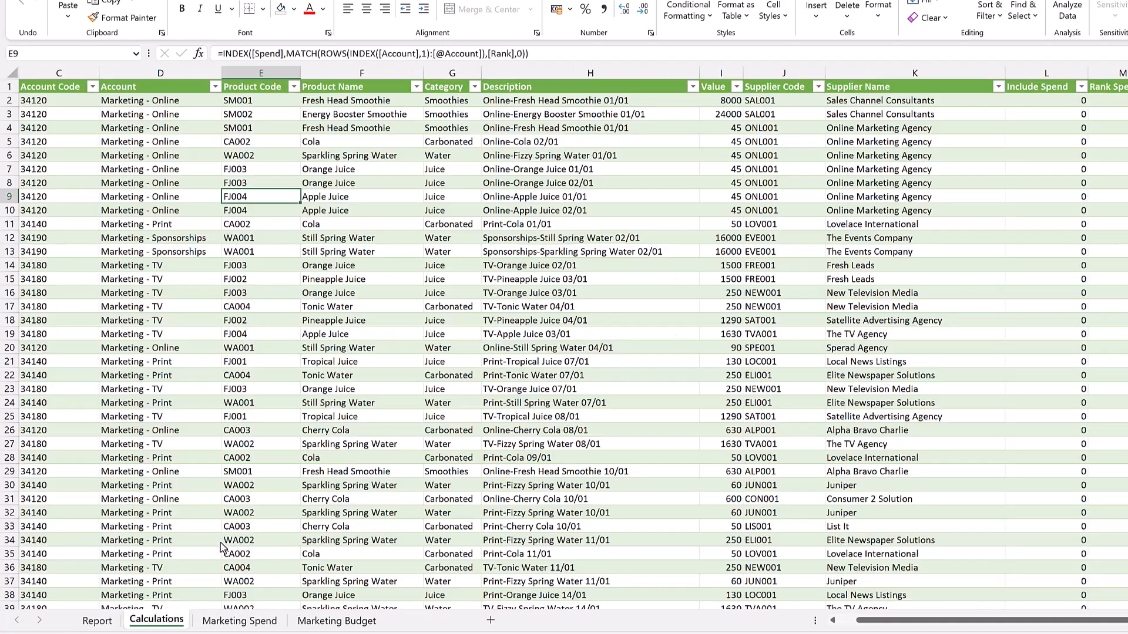
pyautogui.click(168, 620)
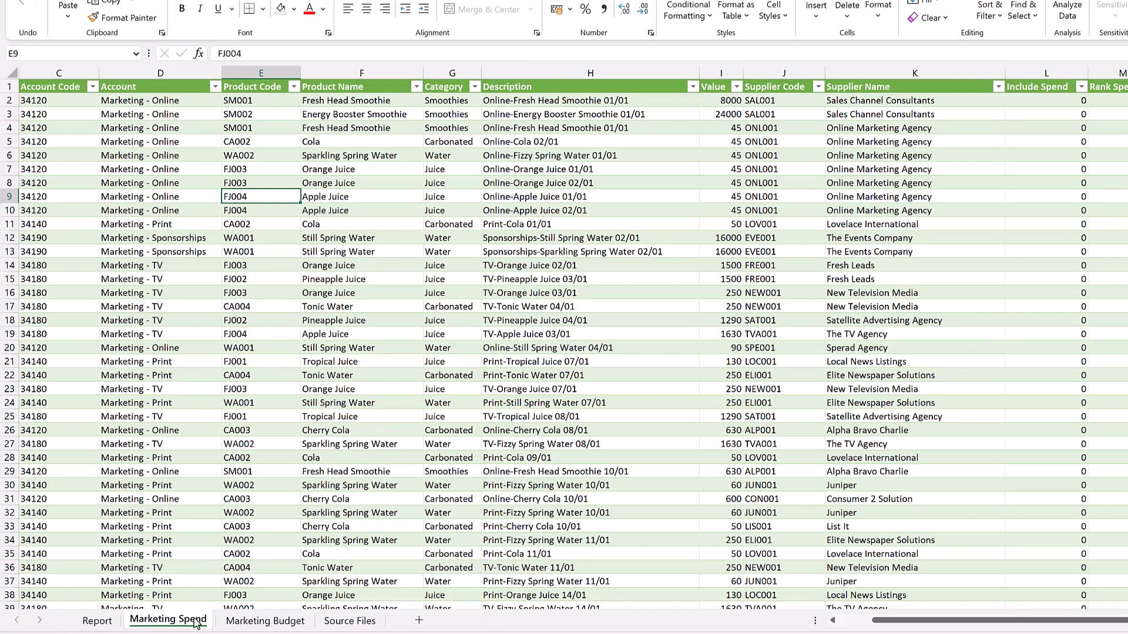
pyautogui.rightClick(168, 620)
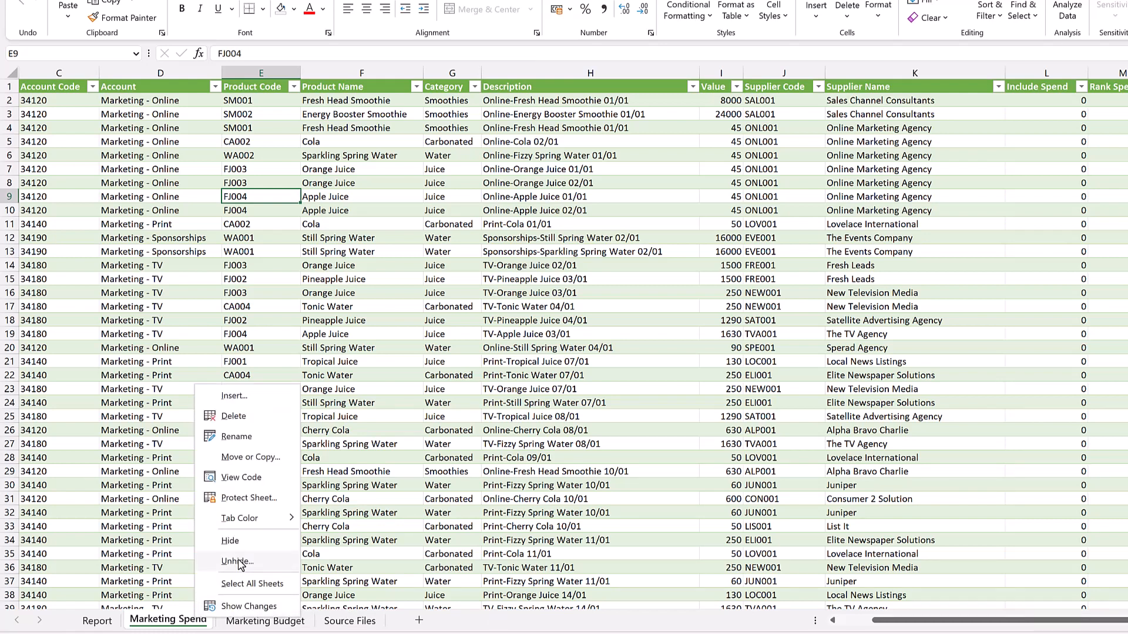
pyautogui.click(237, 561)
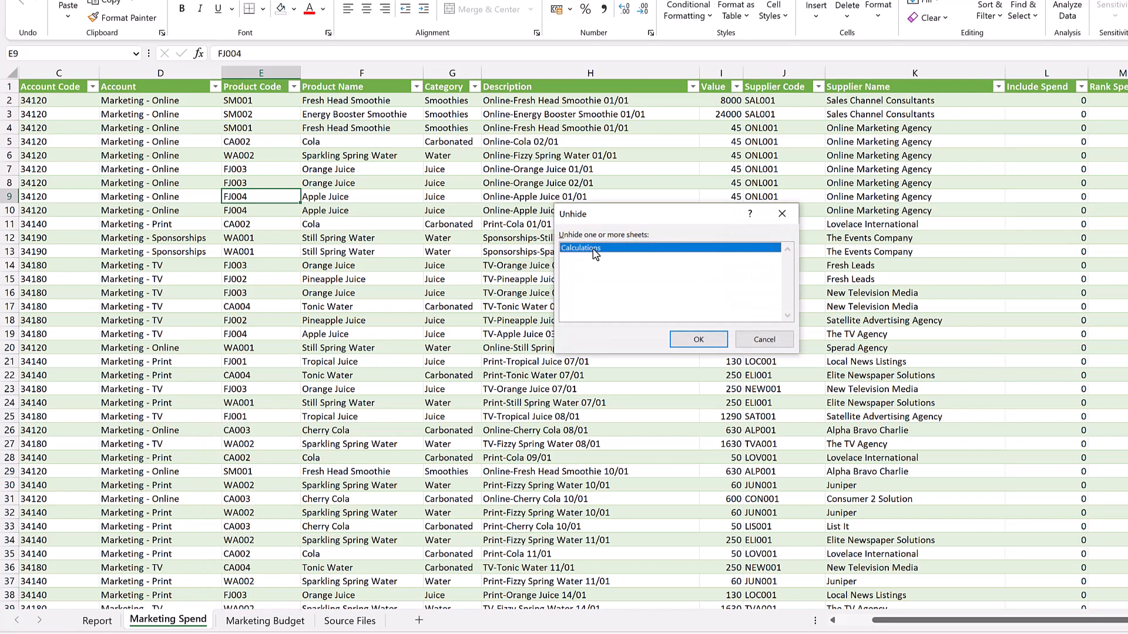
pyautogui.click(697, 339)
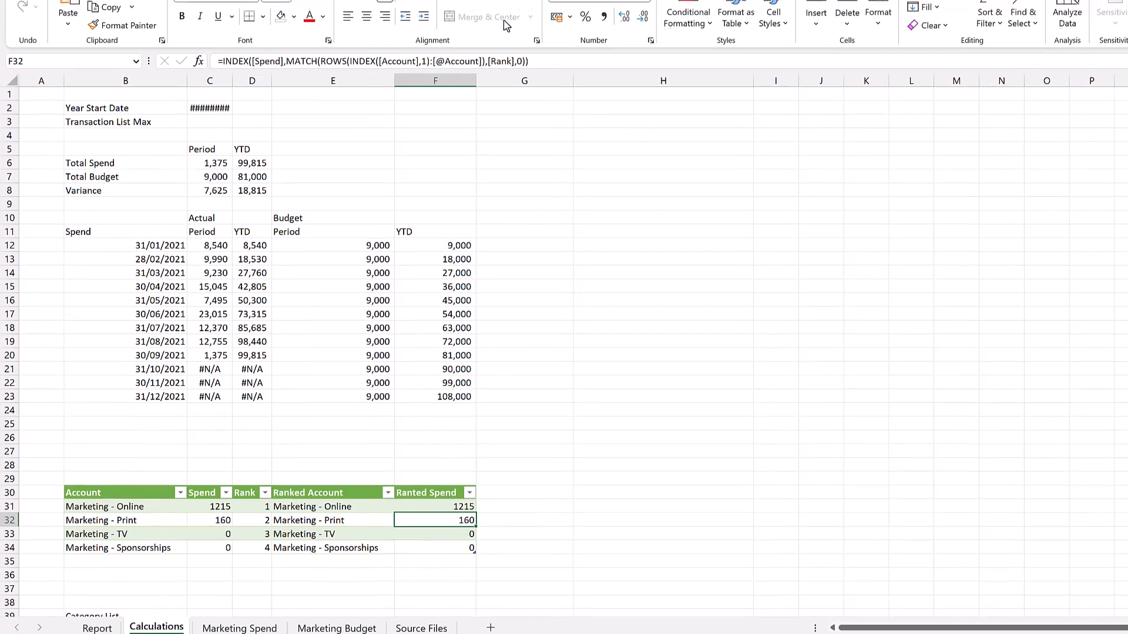
# - Enable the Developer tab via Customize Ribbon and show its tools
pyautogui.rightClick(504, 17)
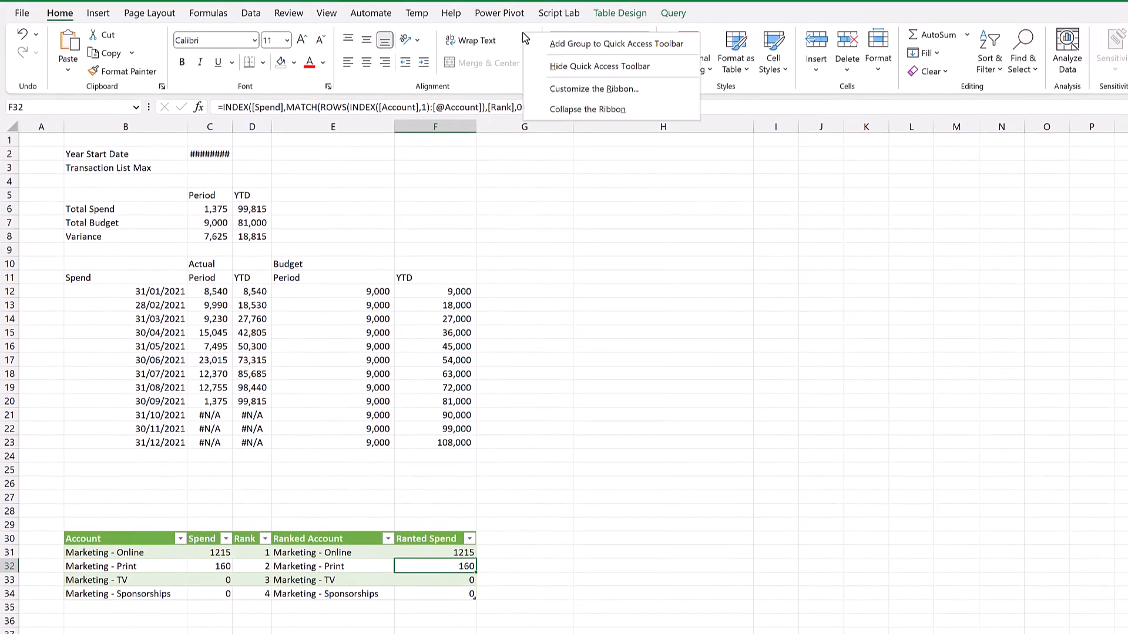
pyautogui.moveTo(595, 88)
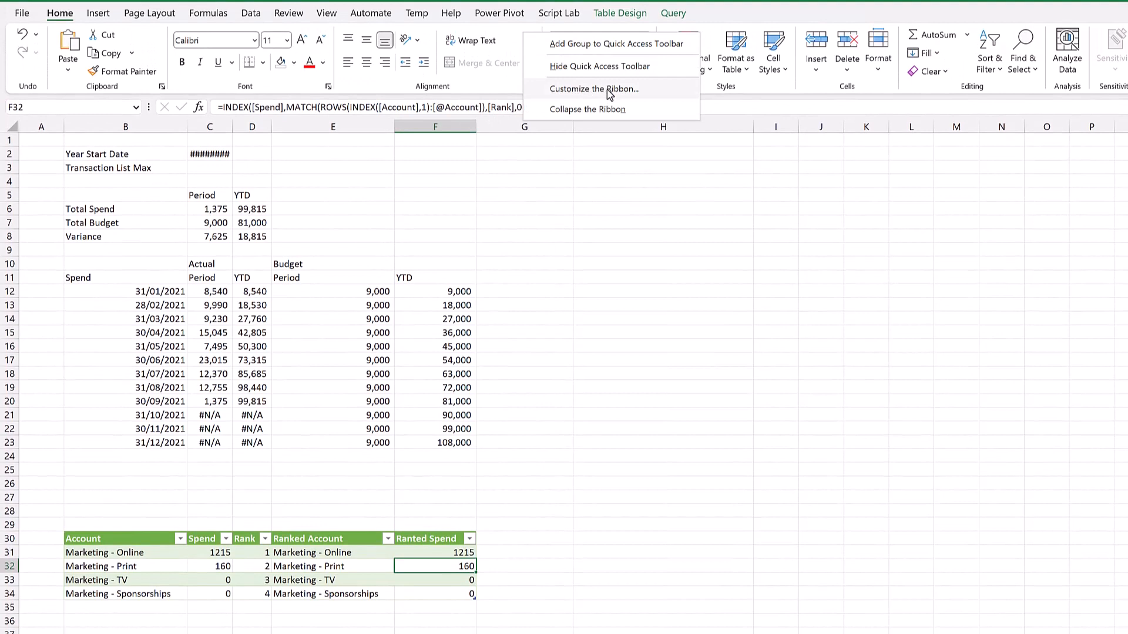
pyautogui.click(592, 89)
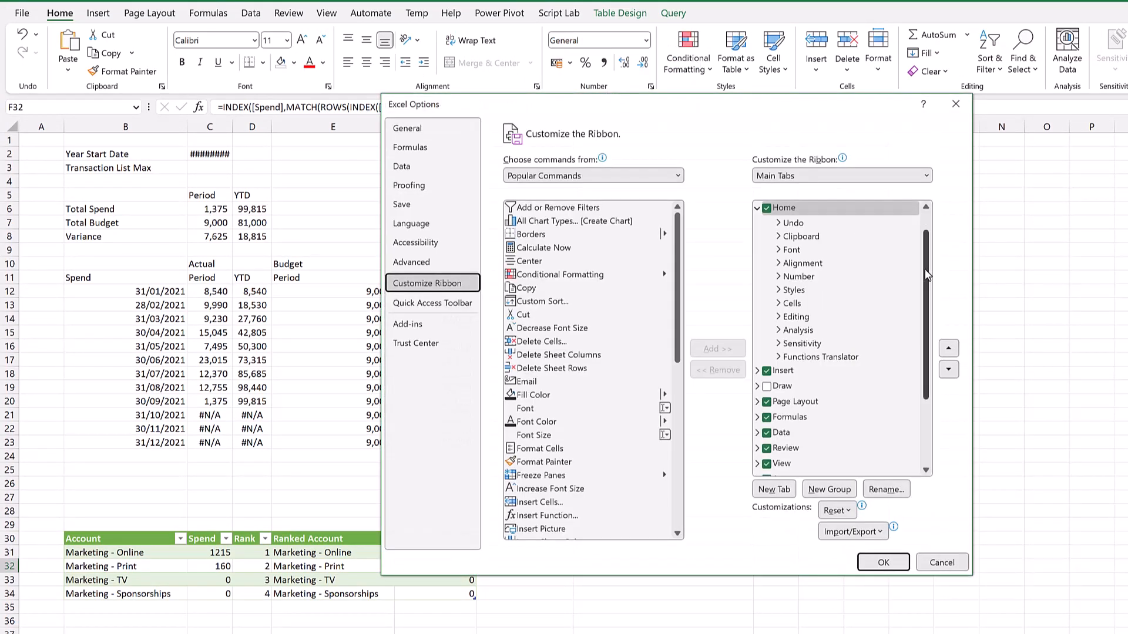
pyautogui.scroll(-3)
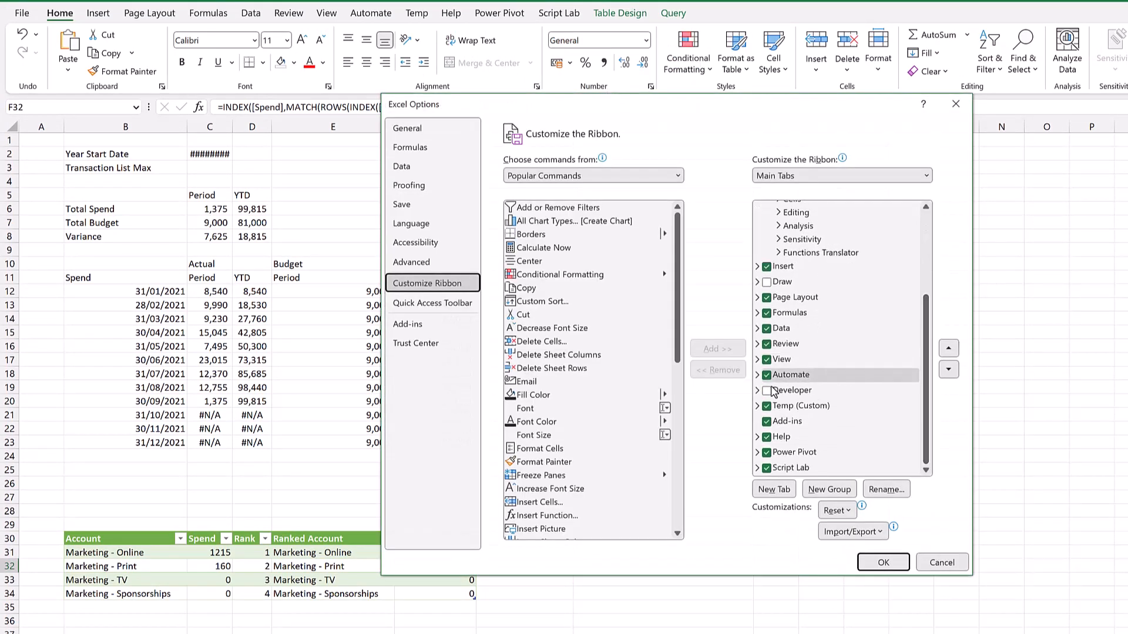
pyautogui.click(790, 390)
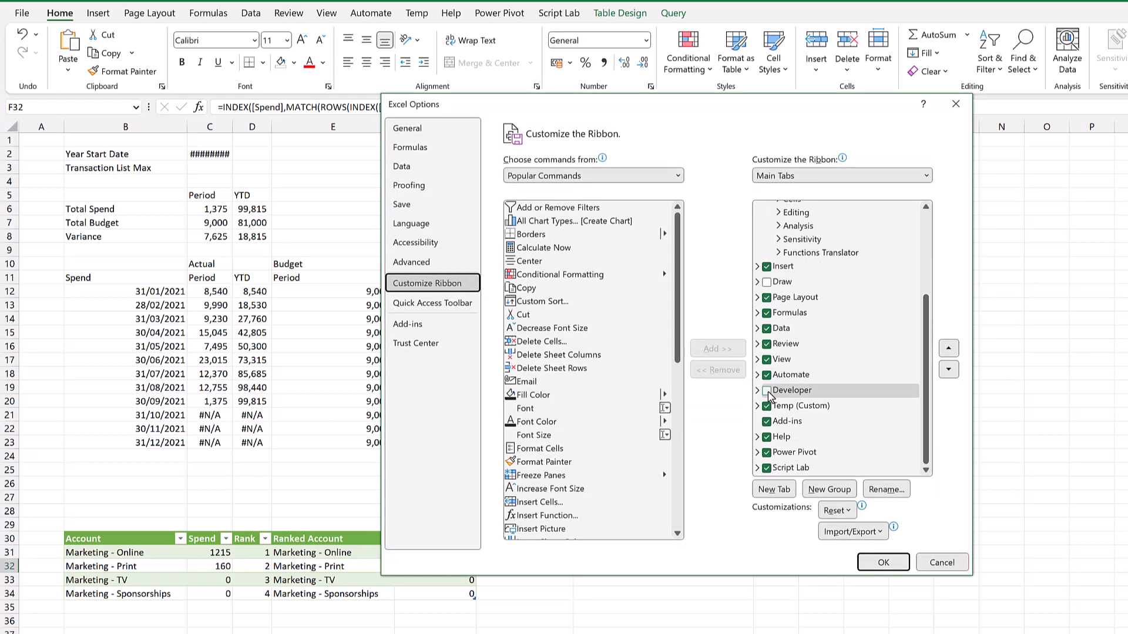
pyautogui.click(767, 390)
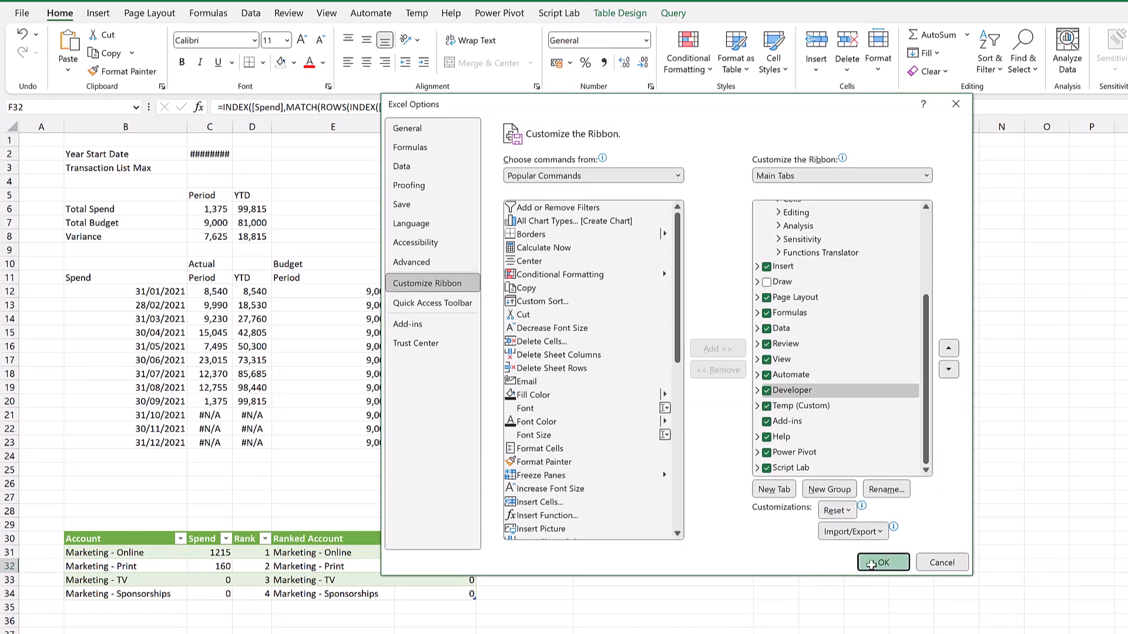
pyautogui.click(883, 563)
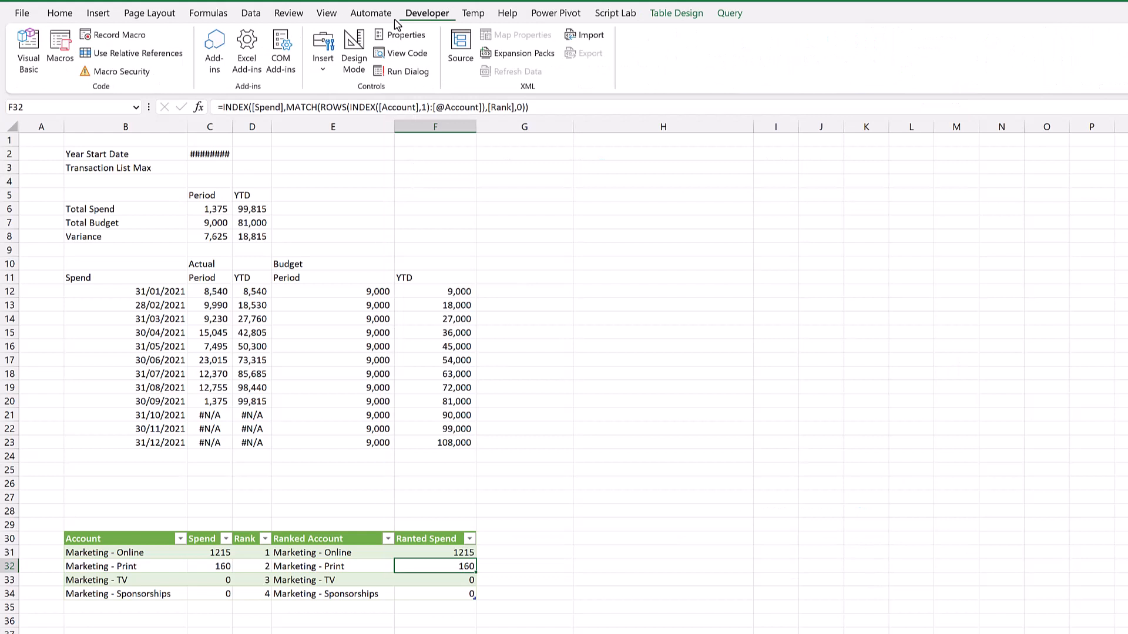
pyautogui.moveTo(424, 27)
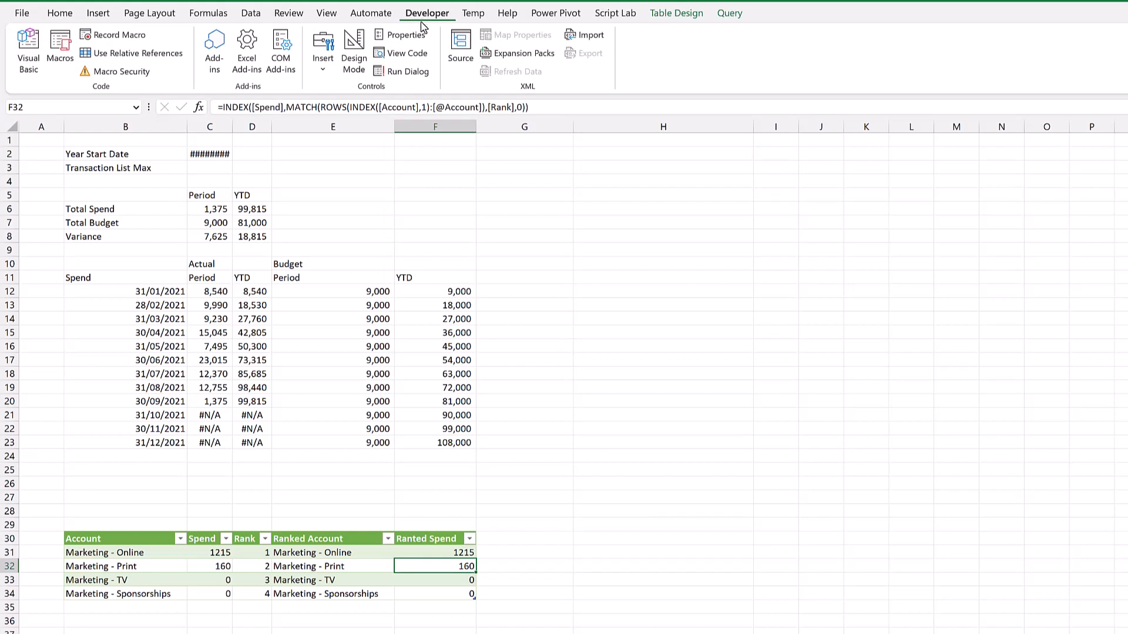
# - Set Calculations' Visible property to 2 - xlSheetVeryHidden, then view Marketing Budget and Marketing Spend
pyautogui.click(406, 34)
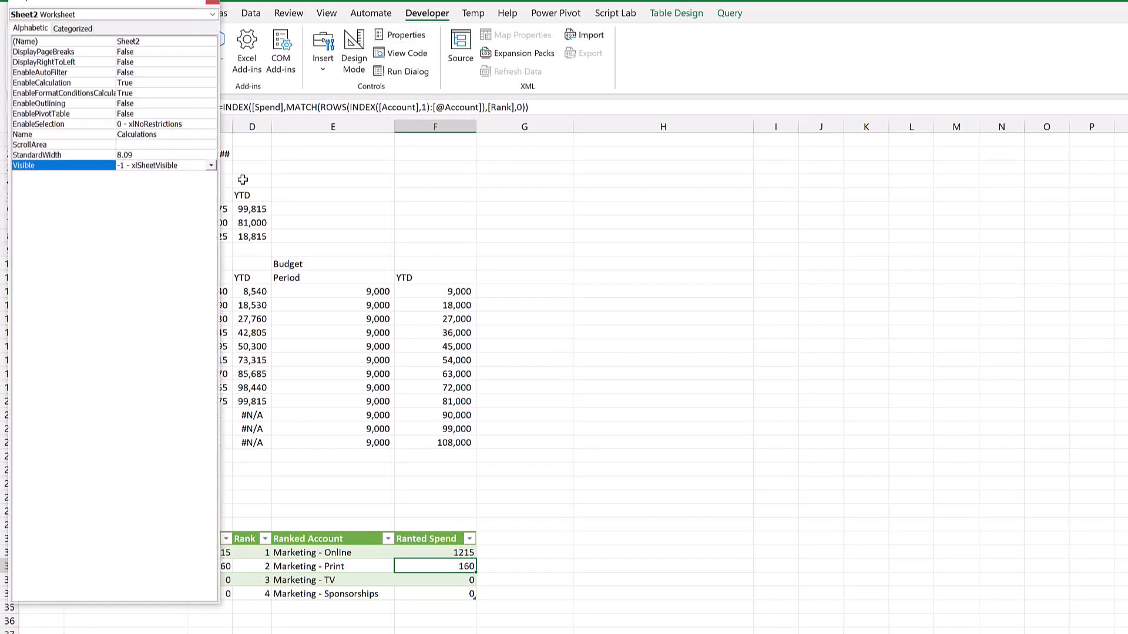
pyautogui.click(210, 166)
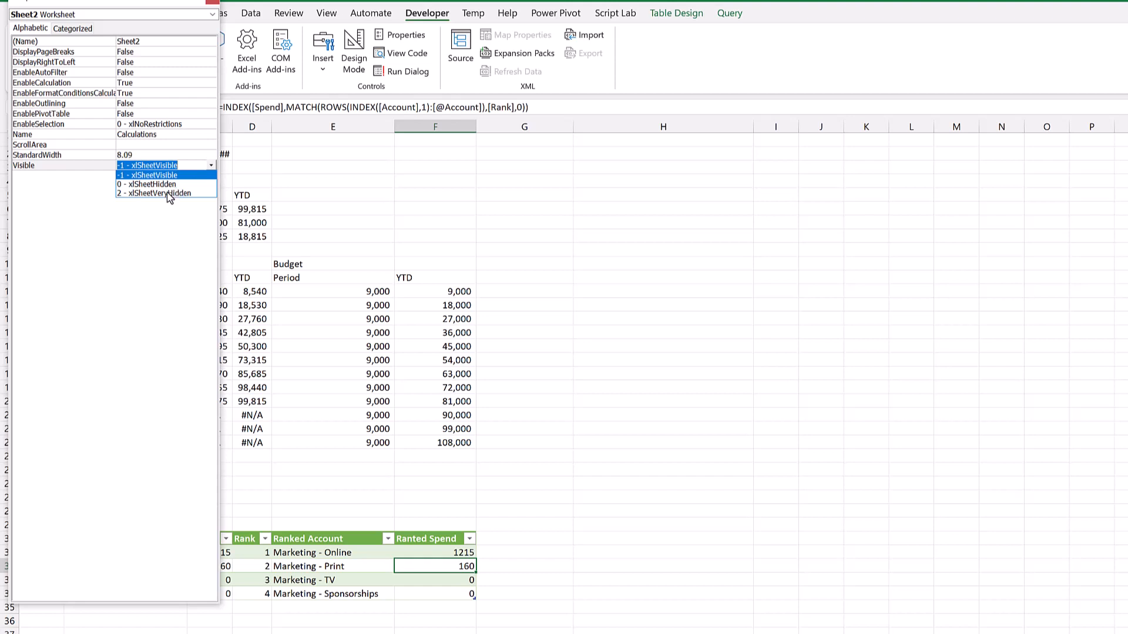
pyautogui.moveTo(169, 183)
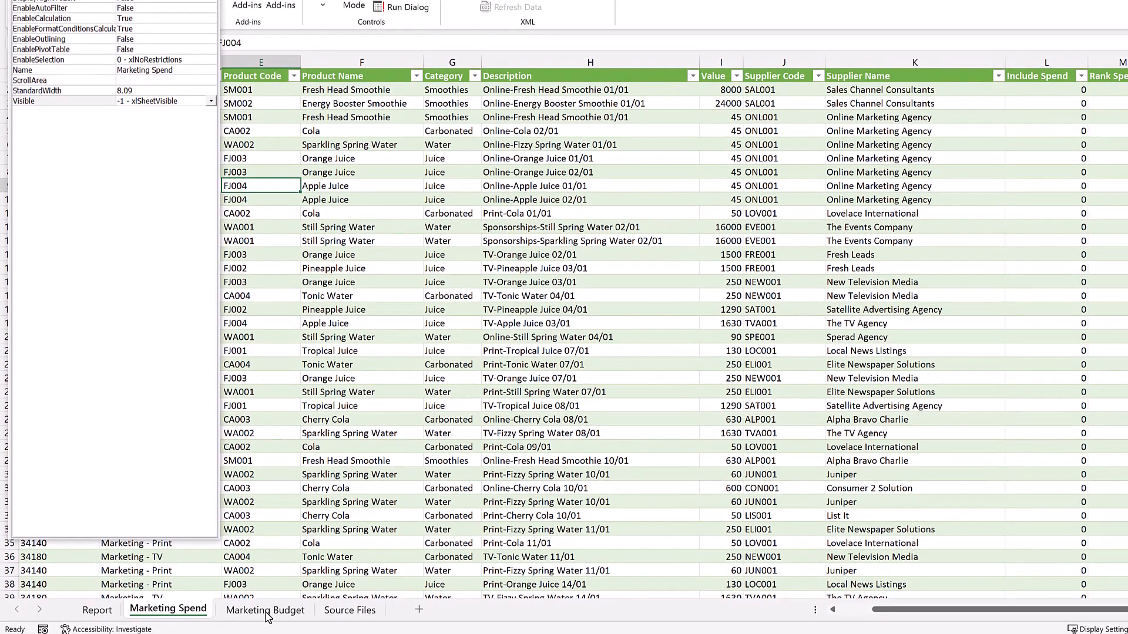
pyautogui.click(264, 610)
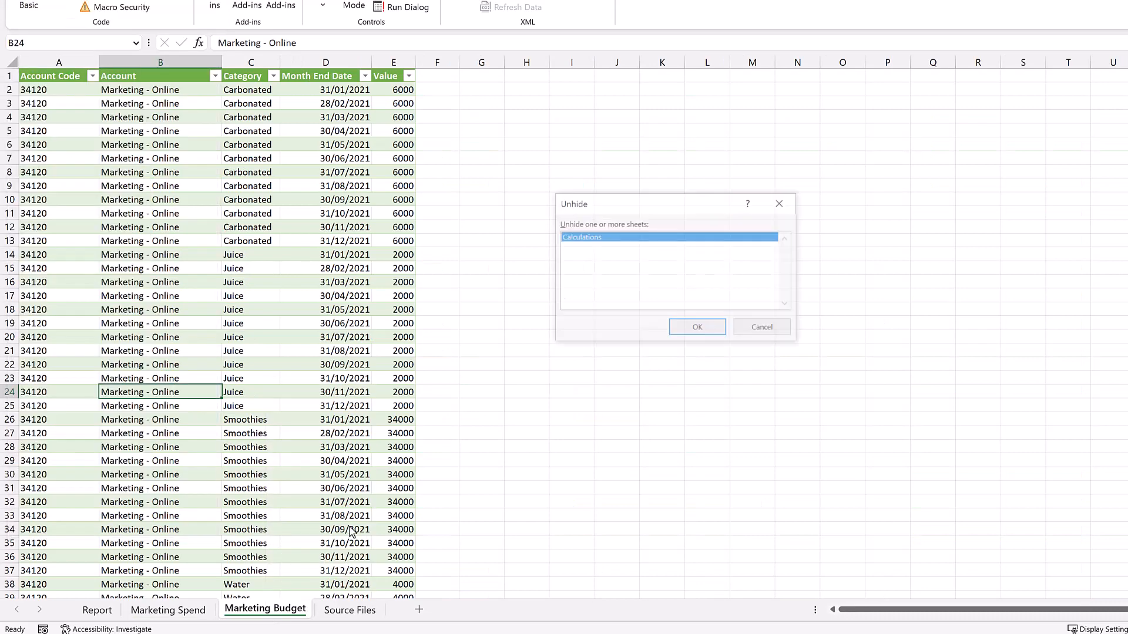
pyautogui.click(696, 326)
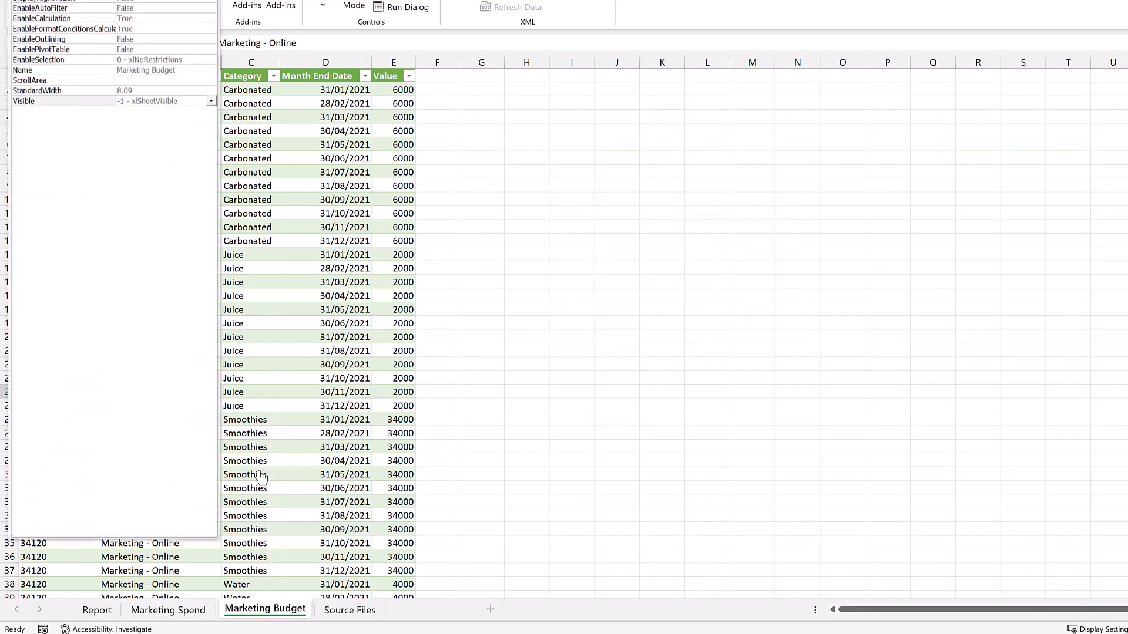
pyautogui.click(156, 609)
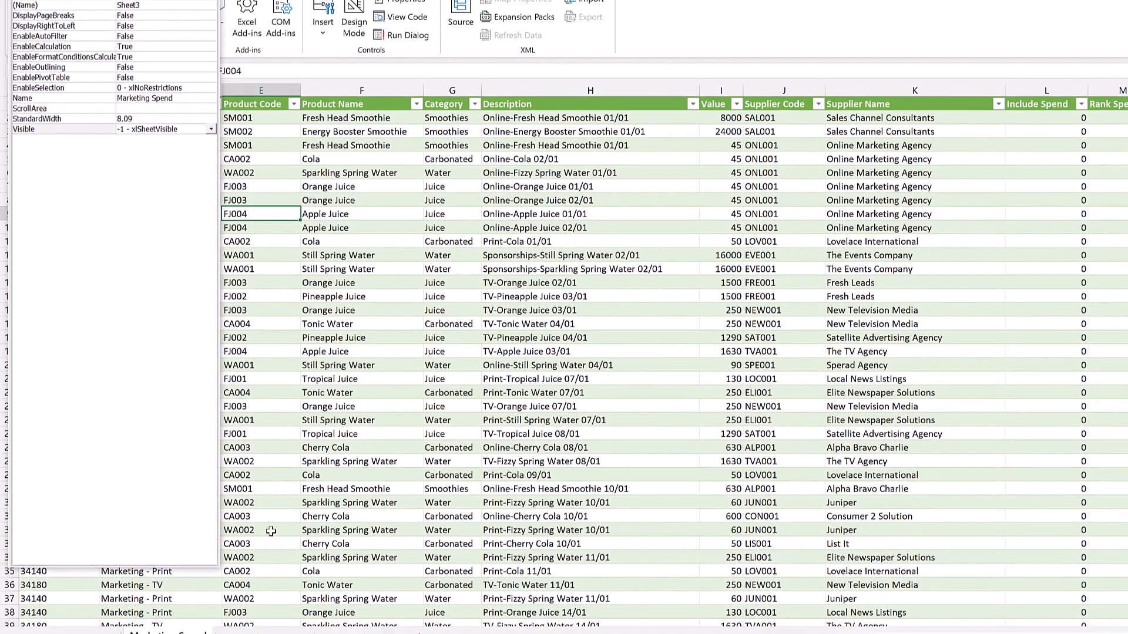
# - Verify Unhide is unavailable on the sheet tabs and close the Properties panel
pyautogui.rightClick(168, 610)
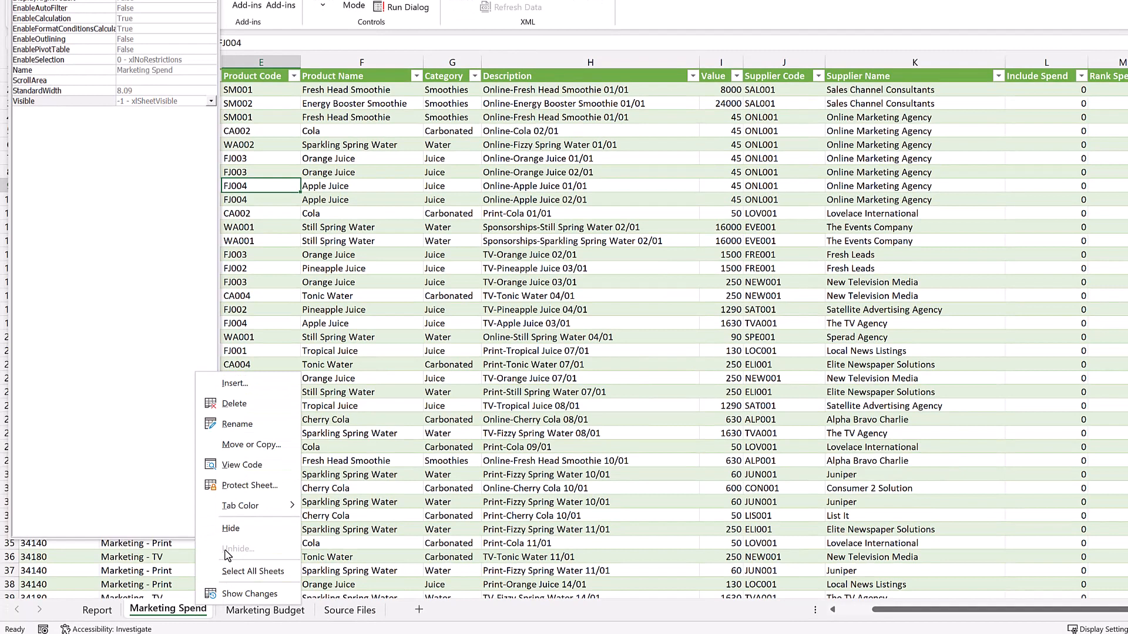
pyautogui.moveTo(244, 553)
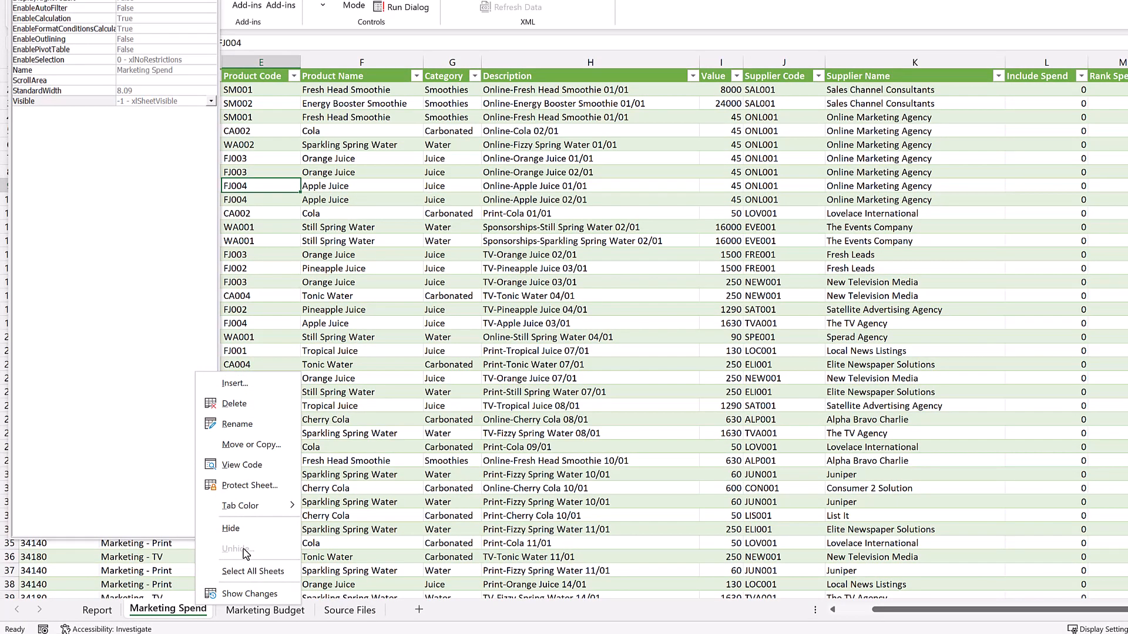
pyautogui.moveTo(173, 280)
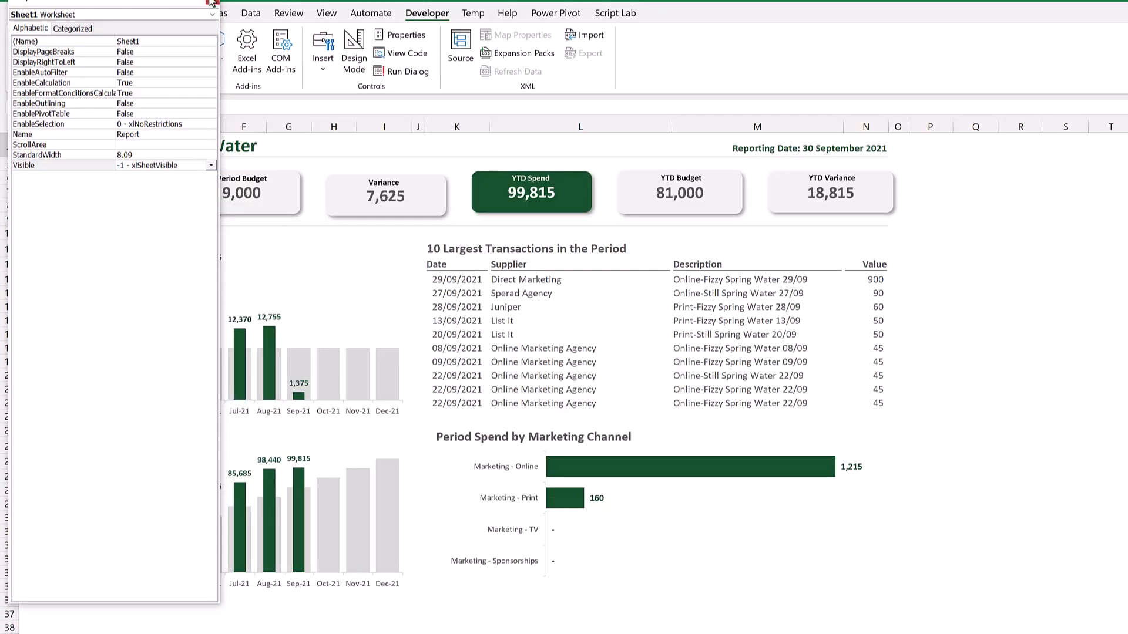
pyautogui.click(211, 14)
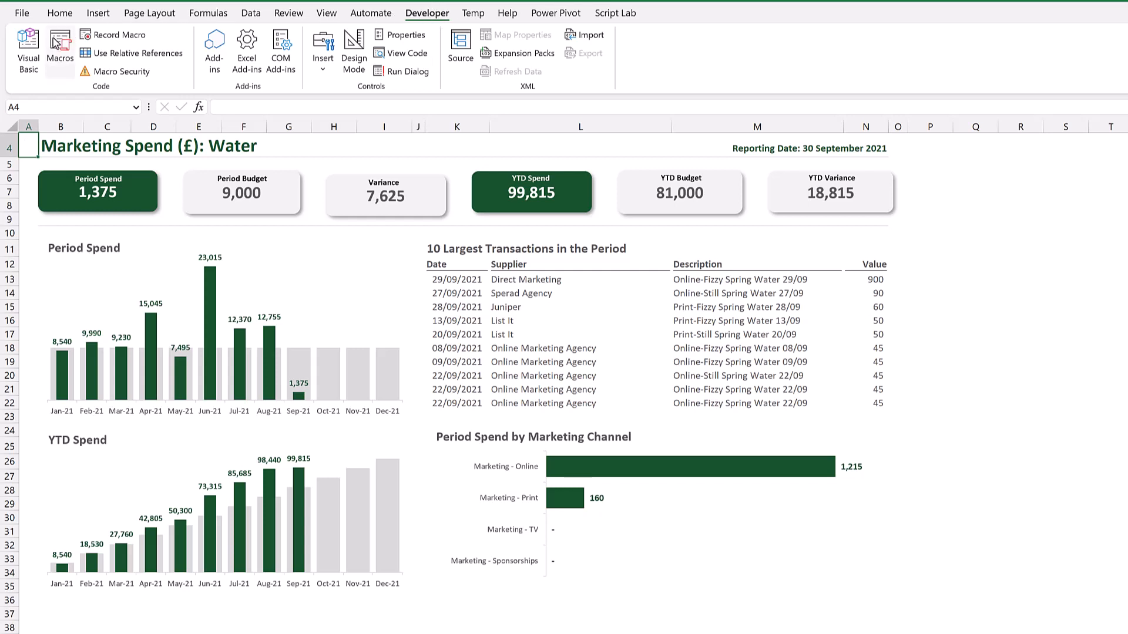
# - Launch the Visual Basic editor and show the Report sheet's Properties Window
pyautogui.click(27, 50)
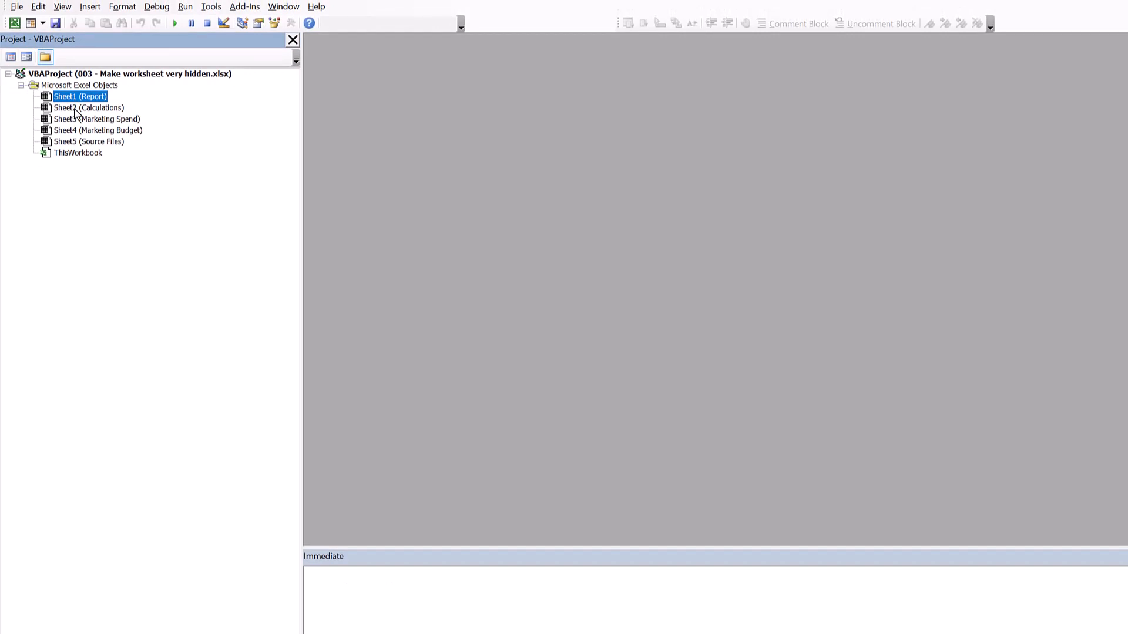
pyautogui.click(62, 7)
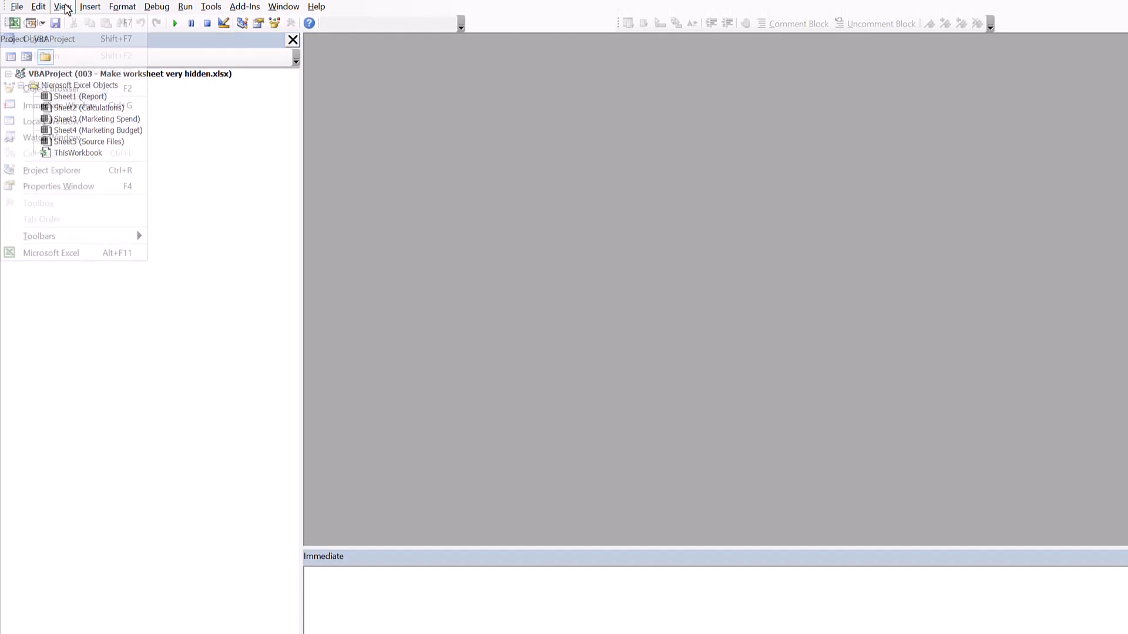
pyautogui.click(59, 187)
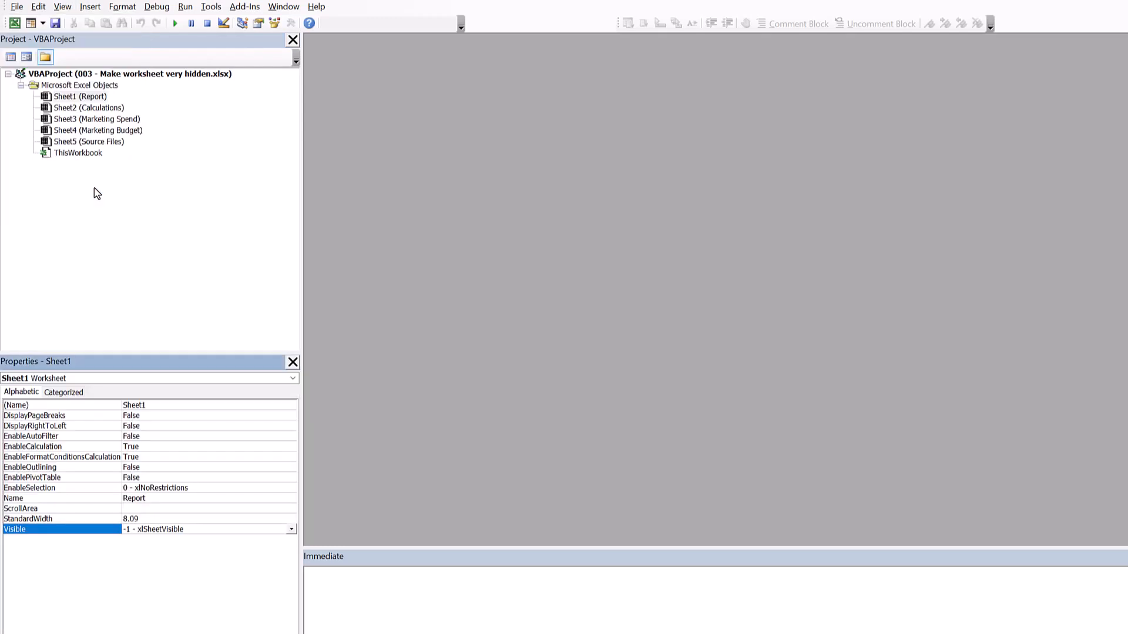